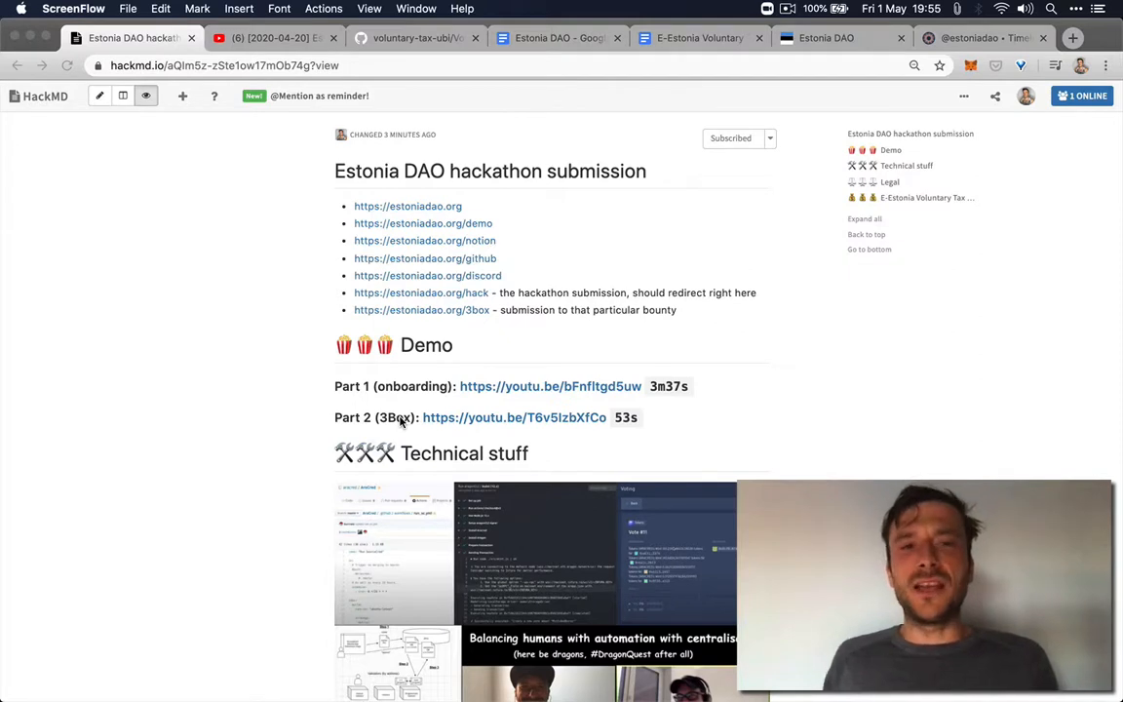
Highlight '3Box' in Part 2 of the HackMD note and scroll down to Legal.
double_click(413, 386)
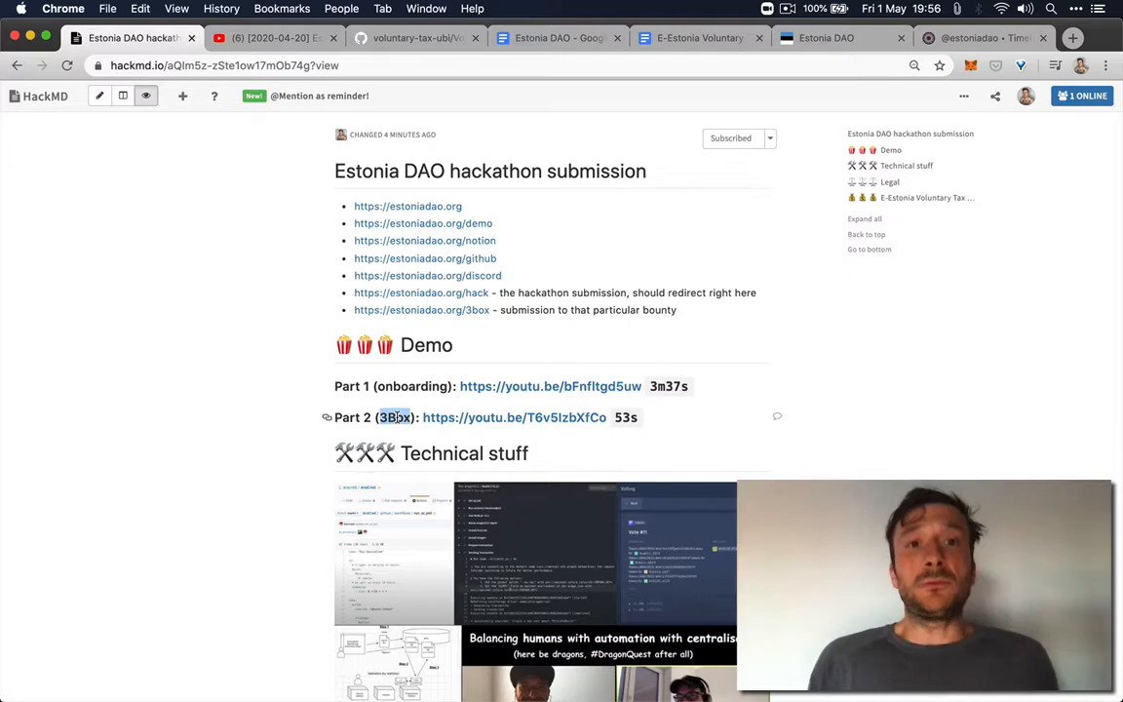
scroll(down, 3)
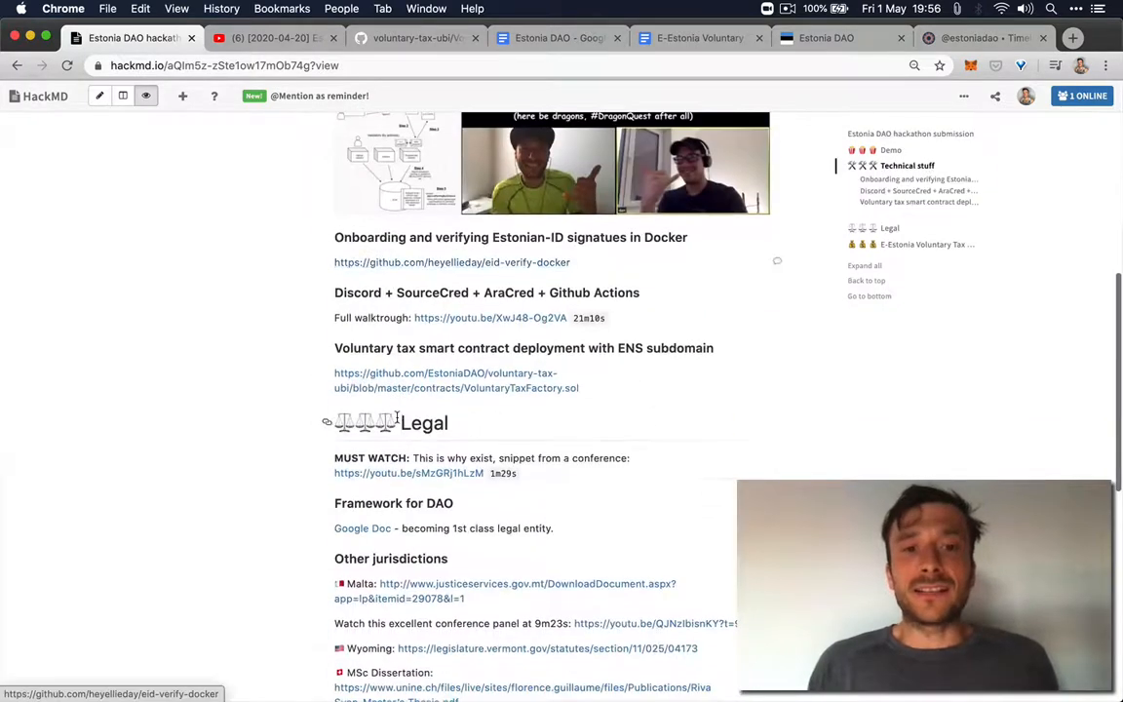
scroll(down, 3)
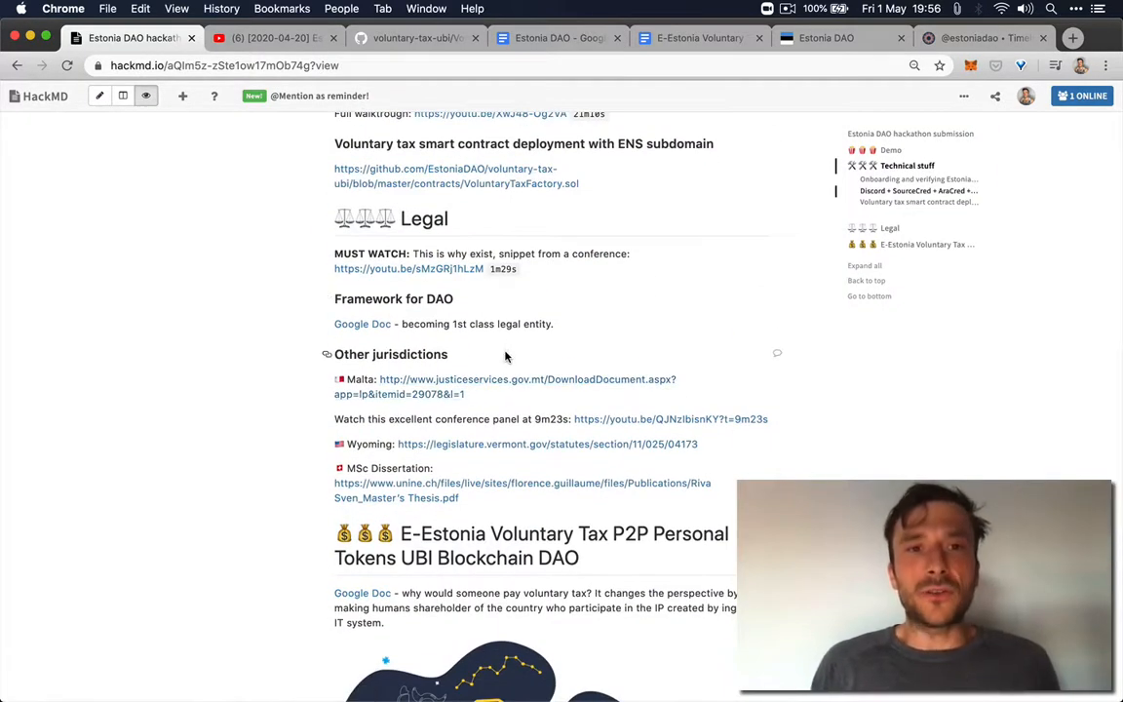
Highlight the Legal entries, skip ahead in the conference snippet, then view the Estonia DAO Google Doc.
drag(335, 253, 449, 354)
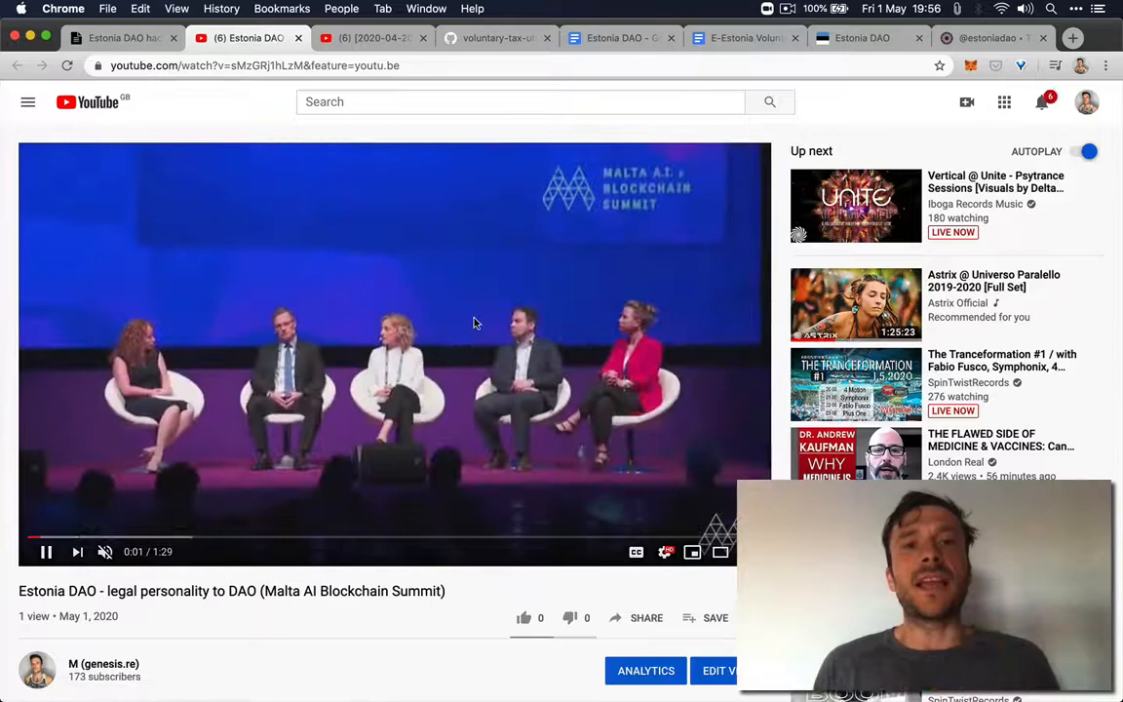
click(397, 542)
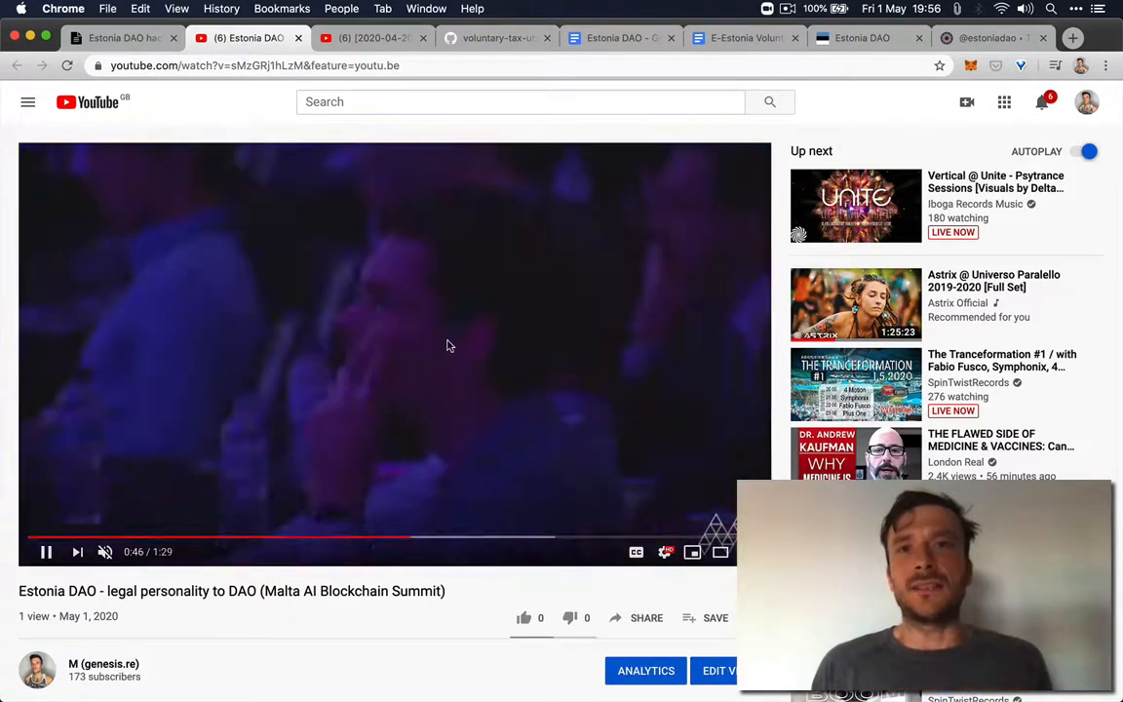
click(621, 38)
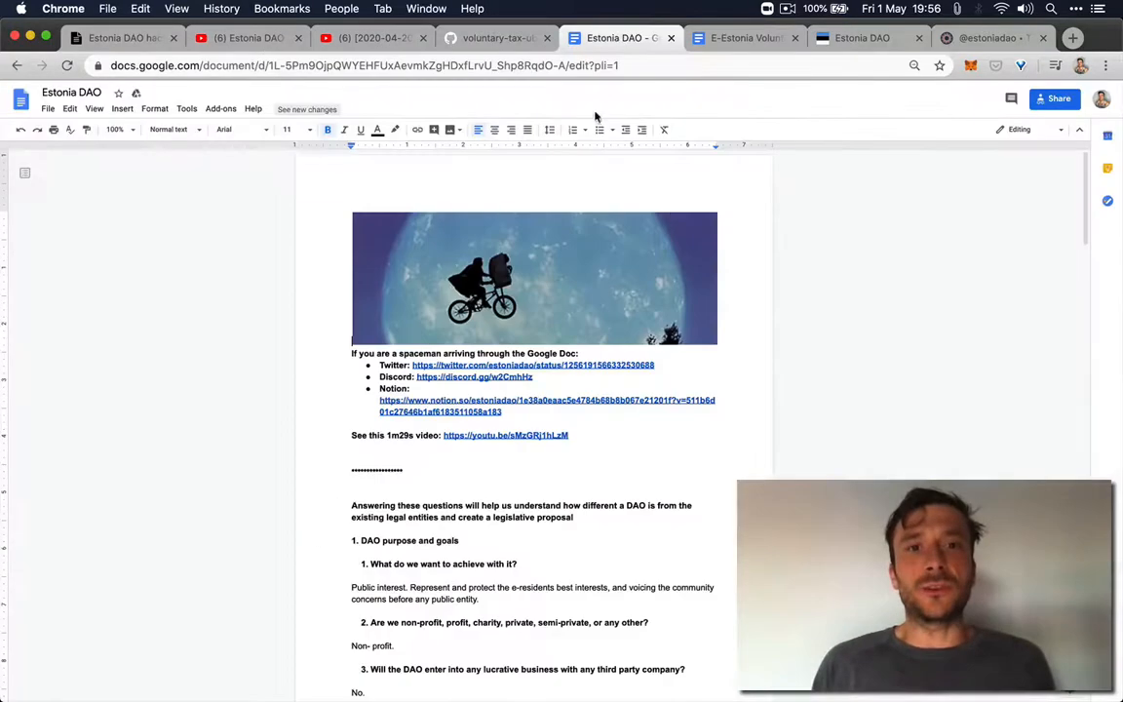
Scroll through the Estonia DAO framework's purpose-and-goals answers.
scroll(down, 3)
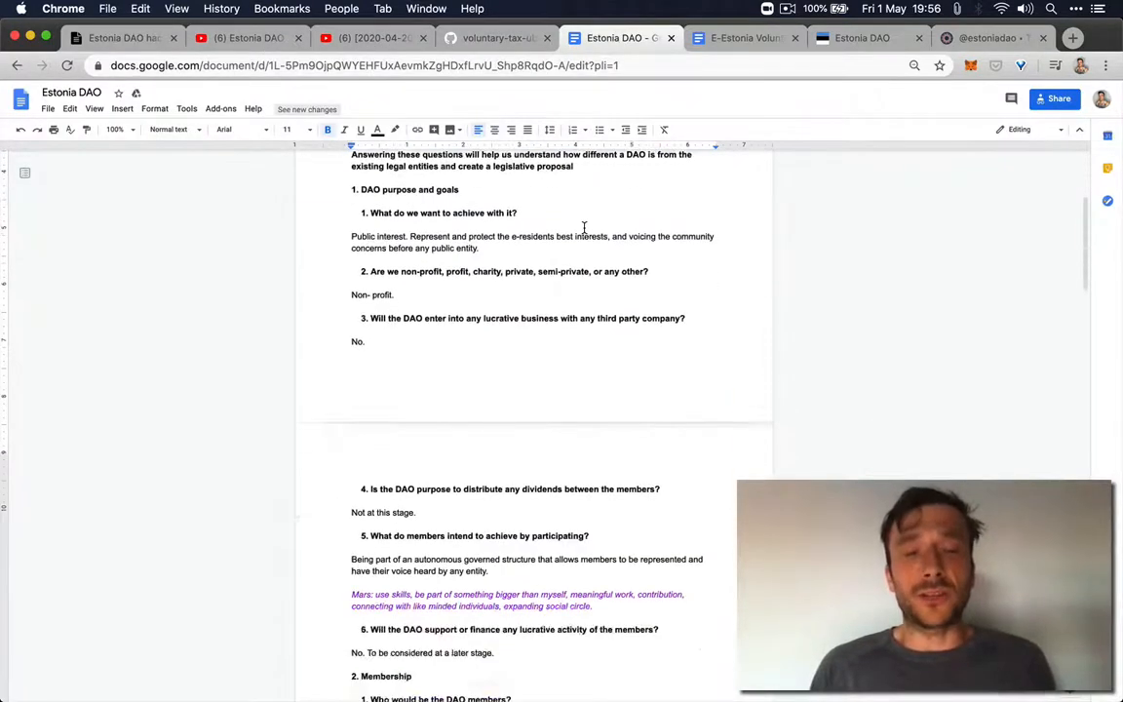
scroll(down, 3)
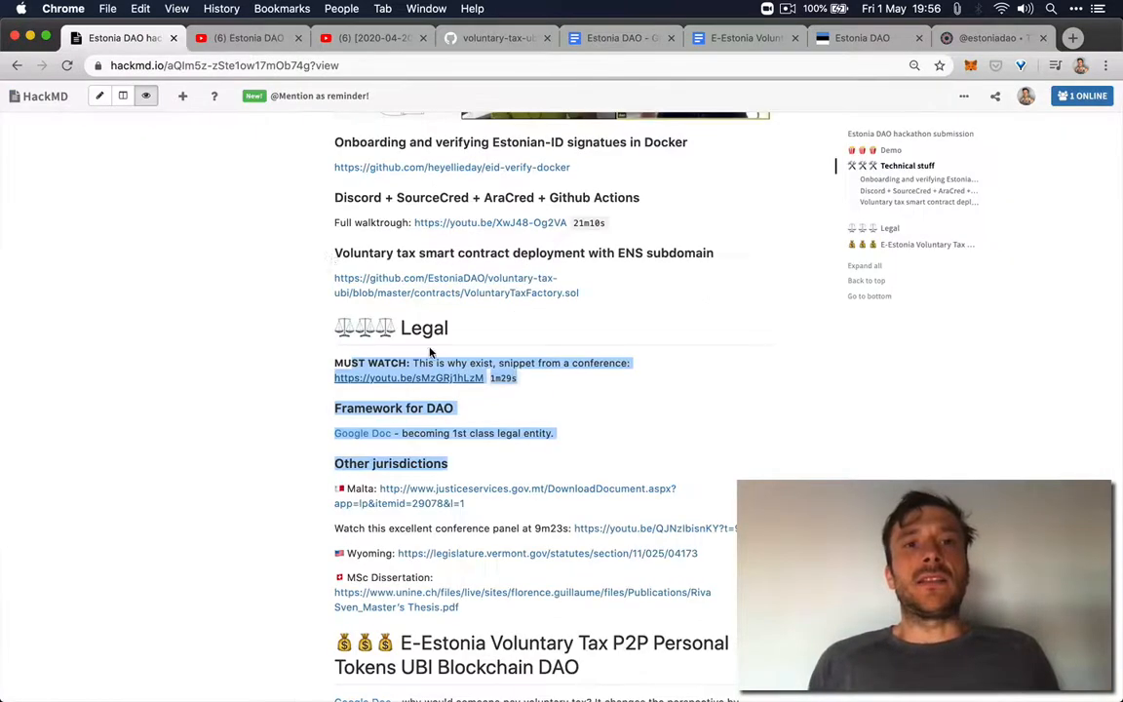
Scroll back up the HackMD note's Legal section.
scroll(up, 3)
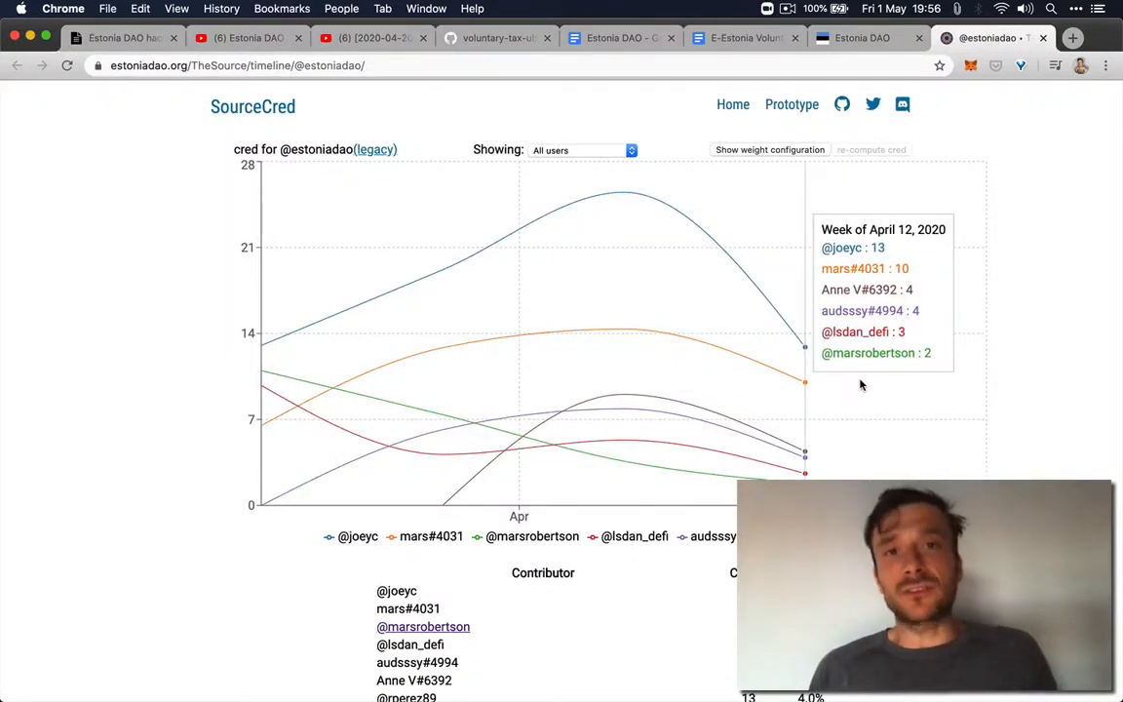
mouse_move(858, 386)
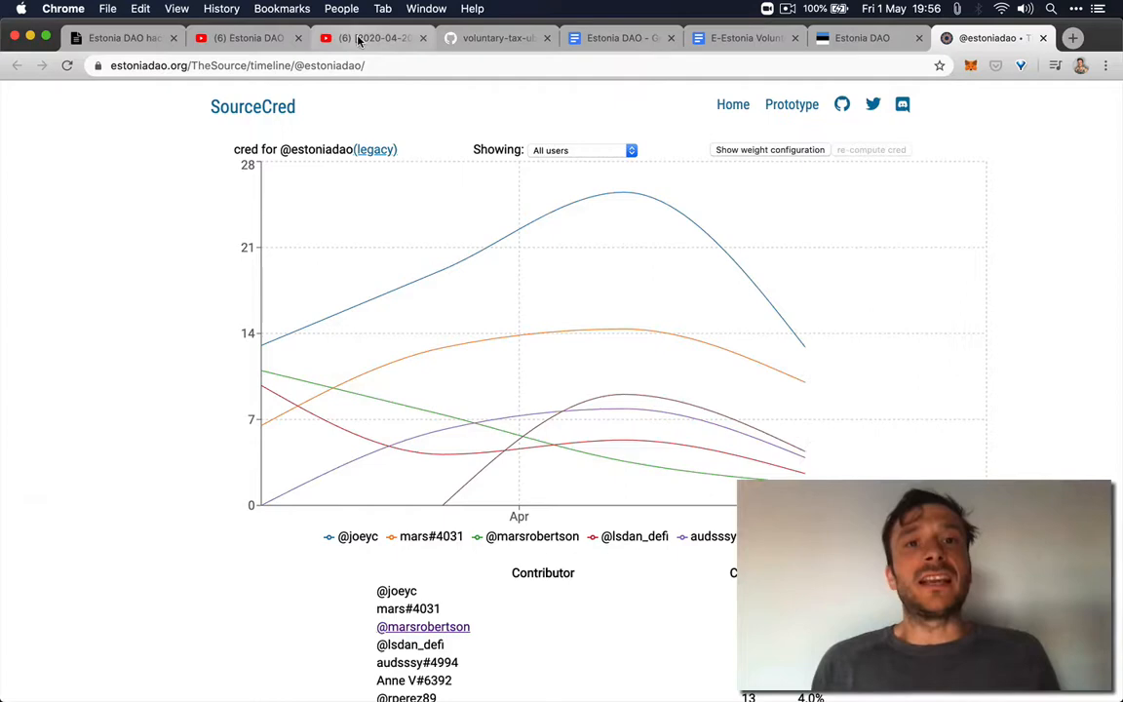
Switch to the AraCred GitHub Actions and SourceCred walkthrough video on YouTube.
click(375, 38)
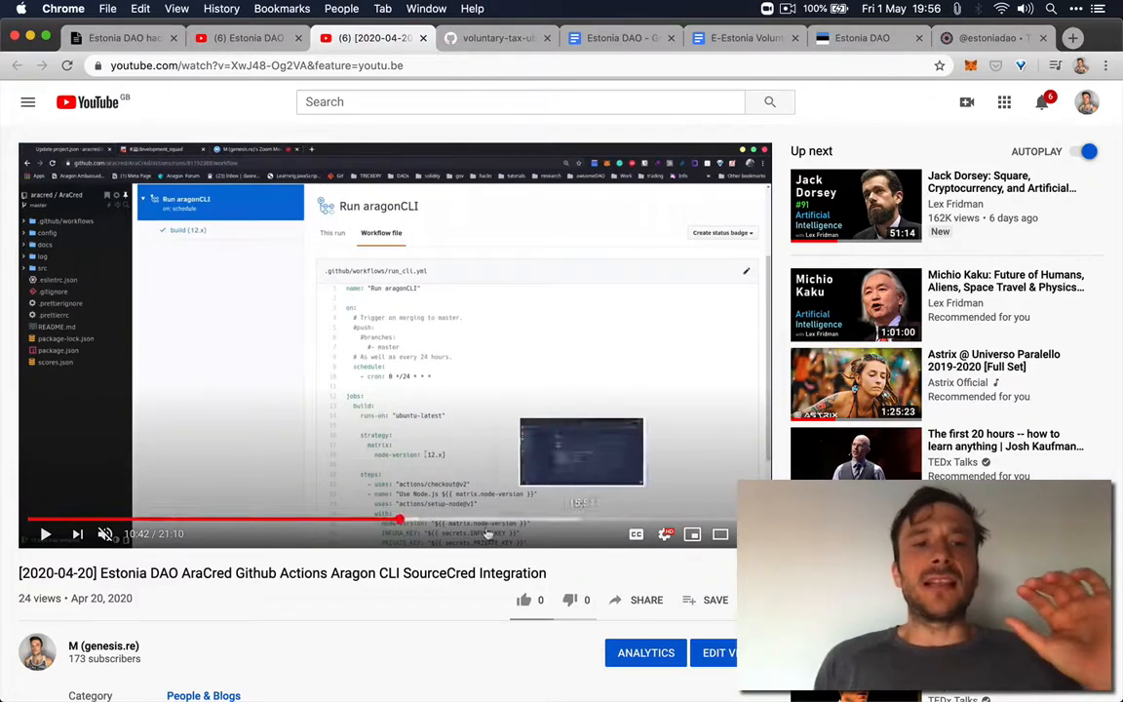
Skip the AraCred walkthrough to its Aragon vote segment, then return to HackMD.
click(395, 345)
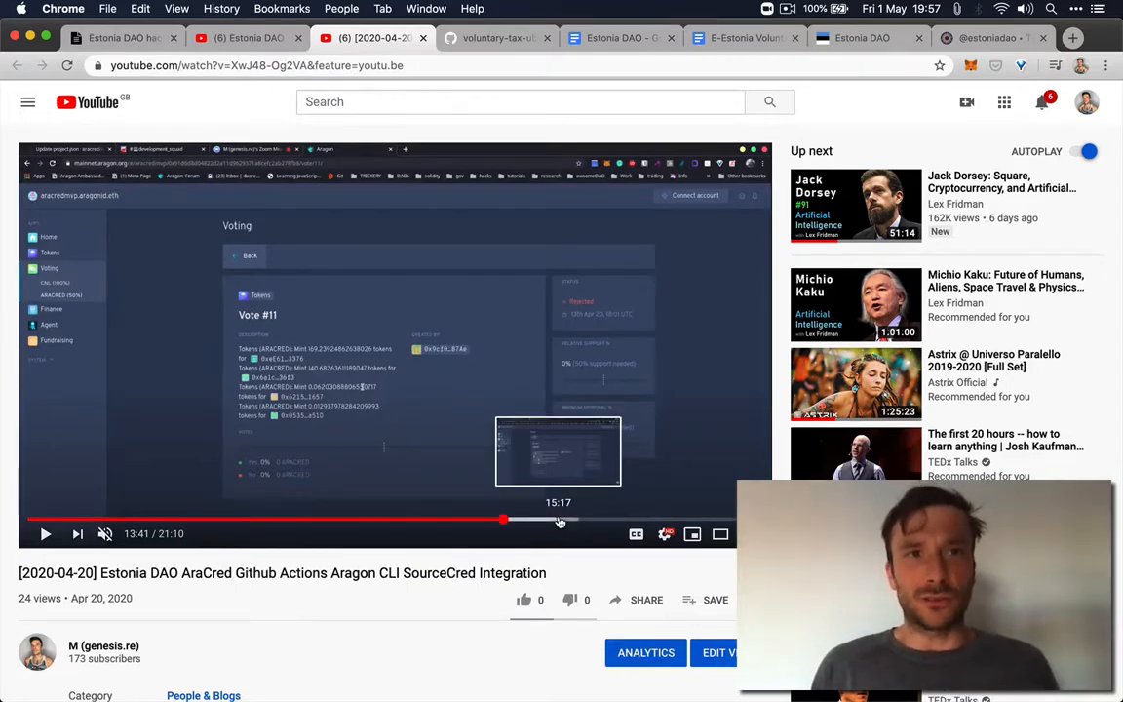
click(122, 38)
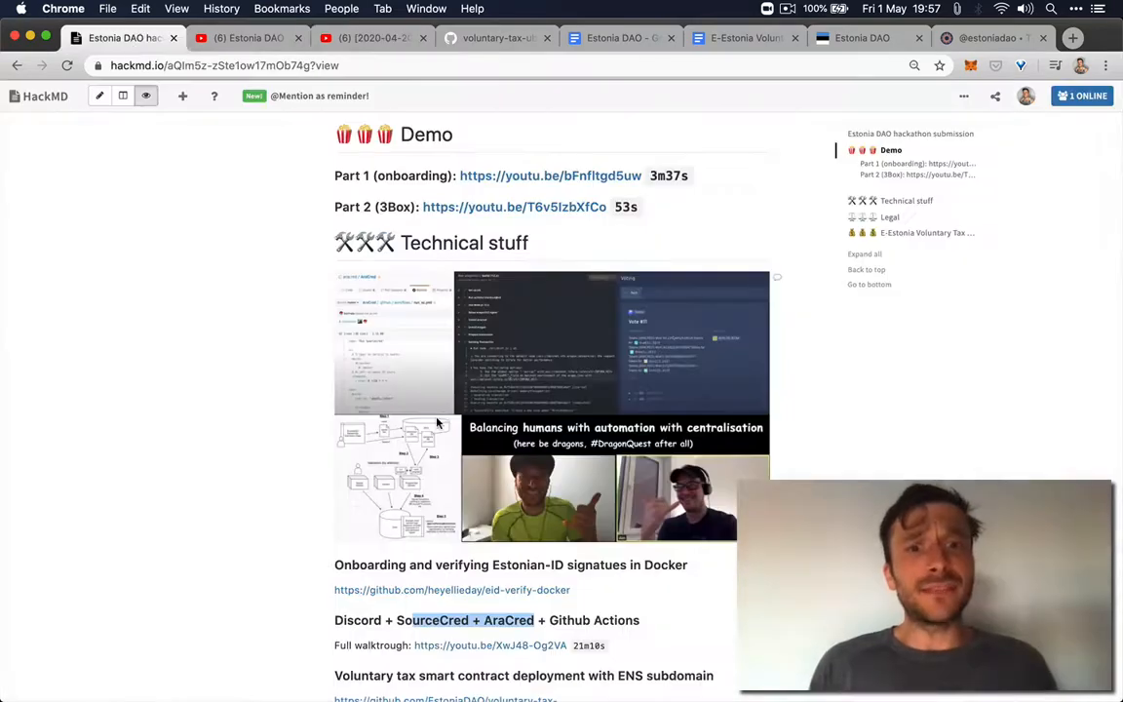
Scroll to the E-Estonia Voluntary Tax section and highlight its heading.
scroll(down, 3)
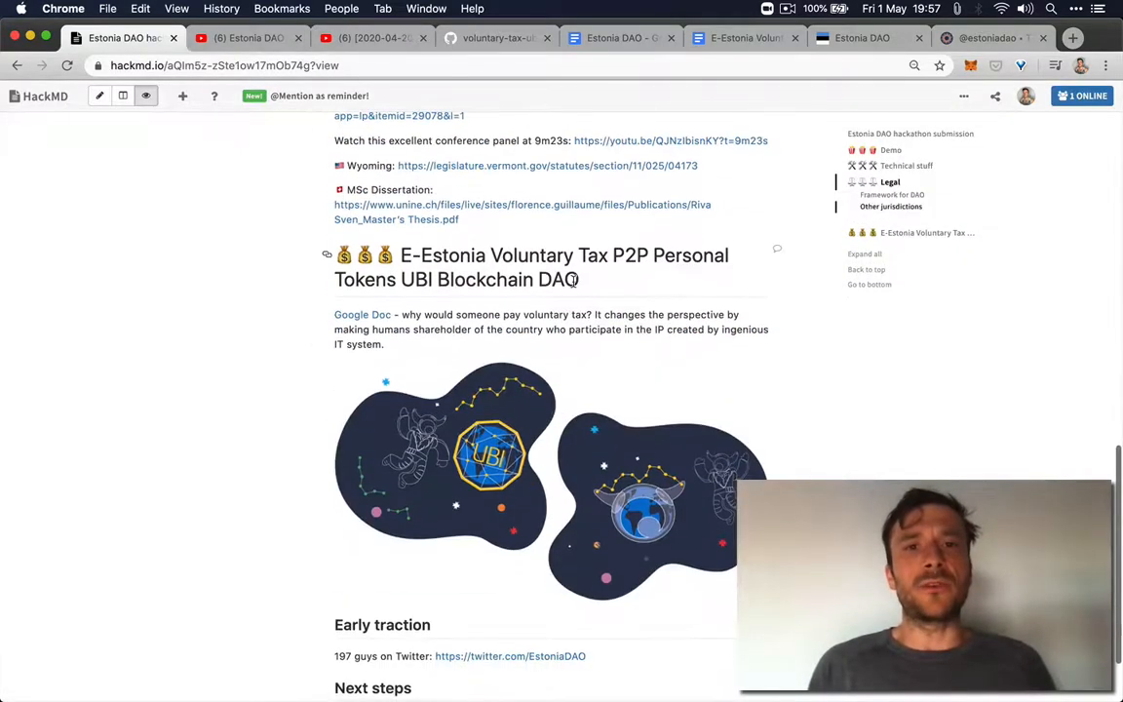
drag(400, 255, 580, 278)
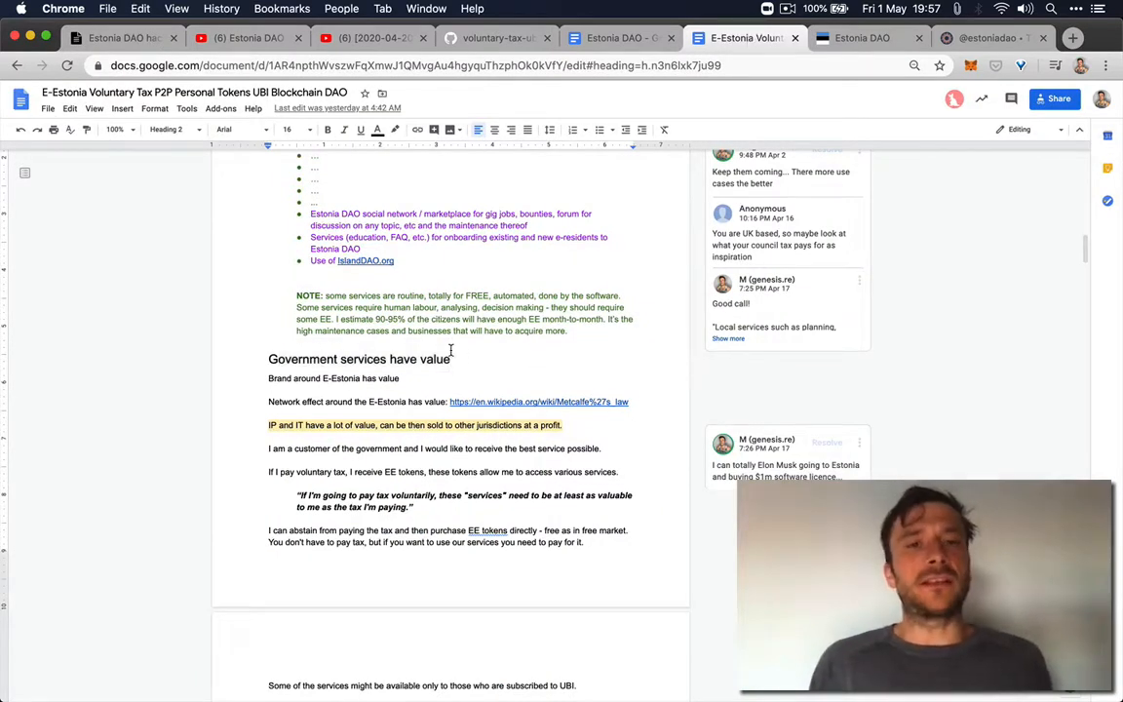
Read the E-Estonia Voluntary Tax doc from 'Government services have value', then view the VoluntaryTaxFactory contract.
double_click(359, 359)
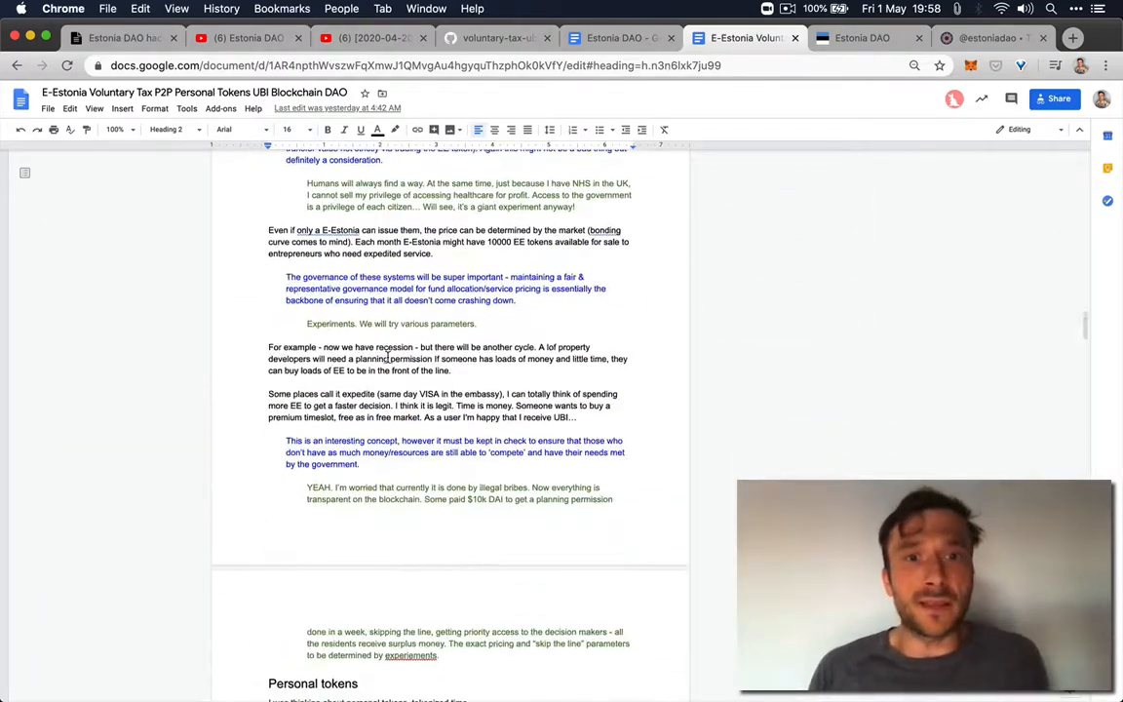
scroll(down, 3)
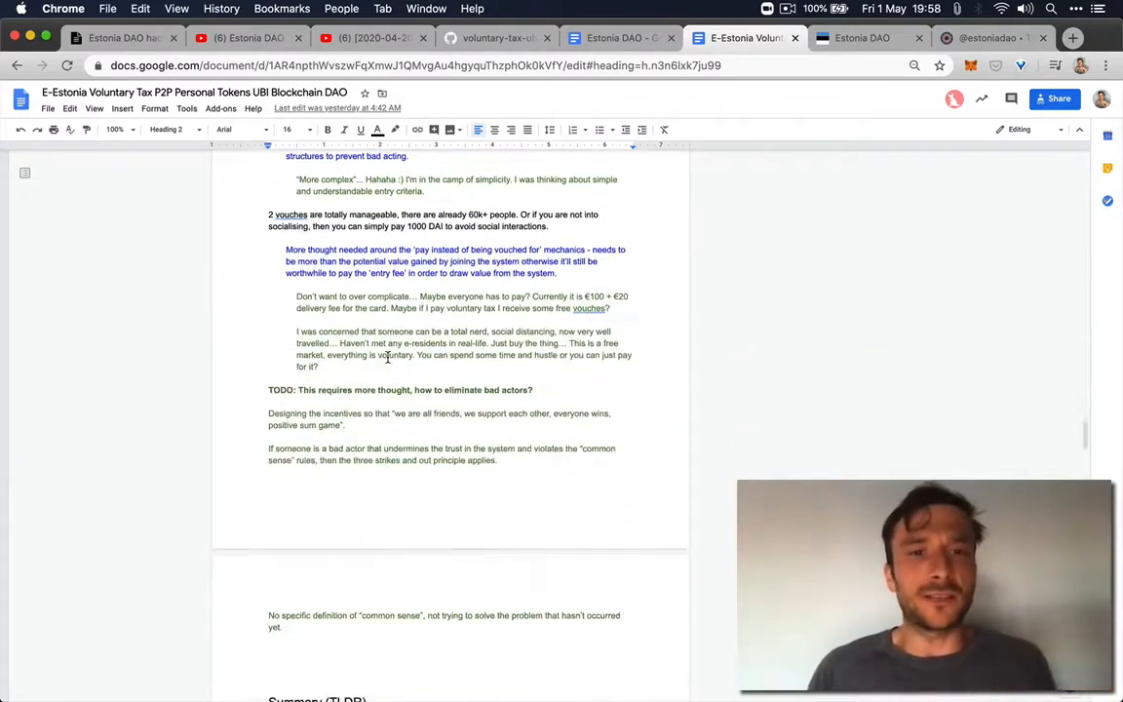
scroll(down, 3)
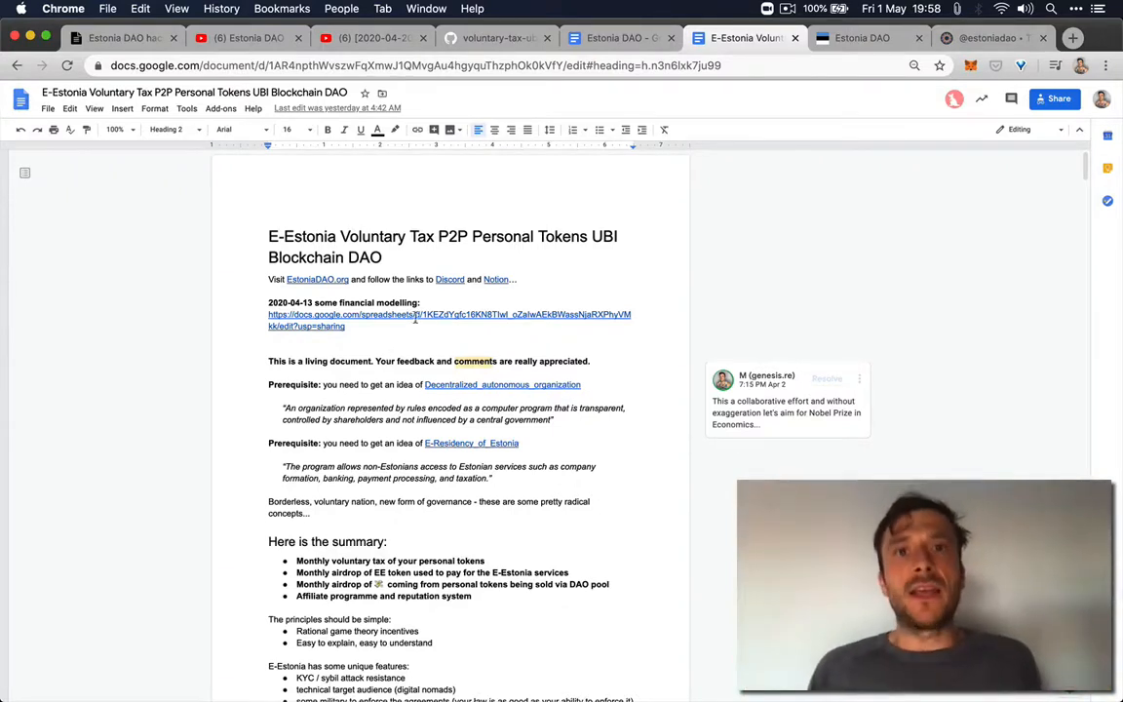
click(498, 38)
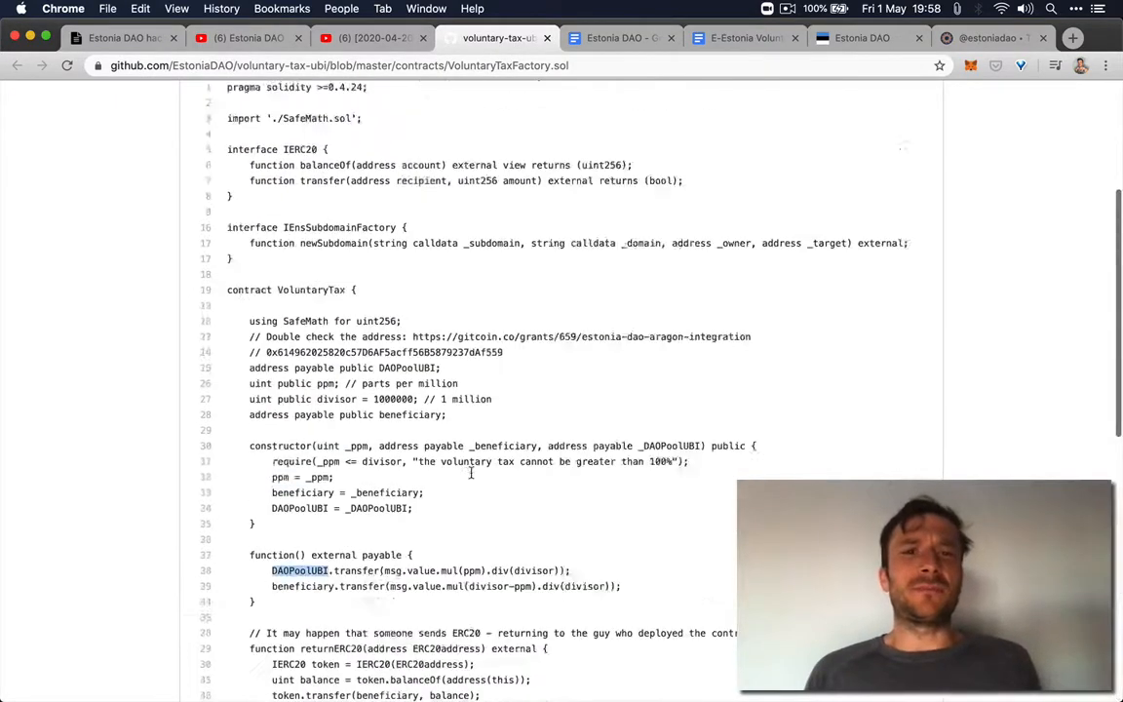
Scroll VoluntaryTaxFactory.sol and highlight 'VoluntaryTax' in deployNew, then view the Estonia DAO website.
scroll(down, 3)
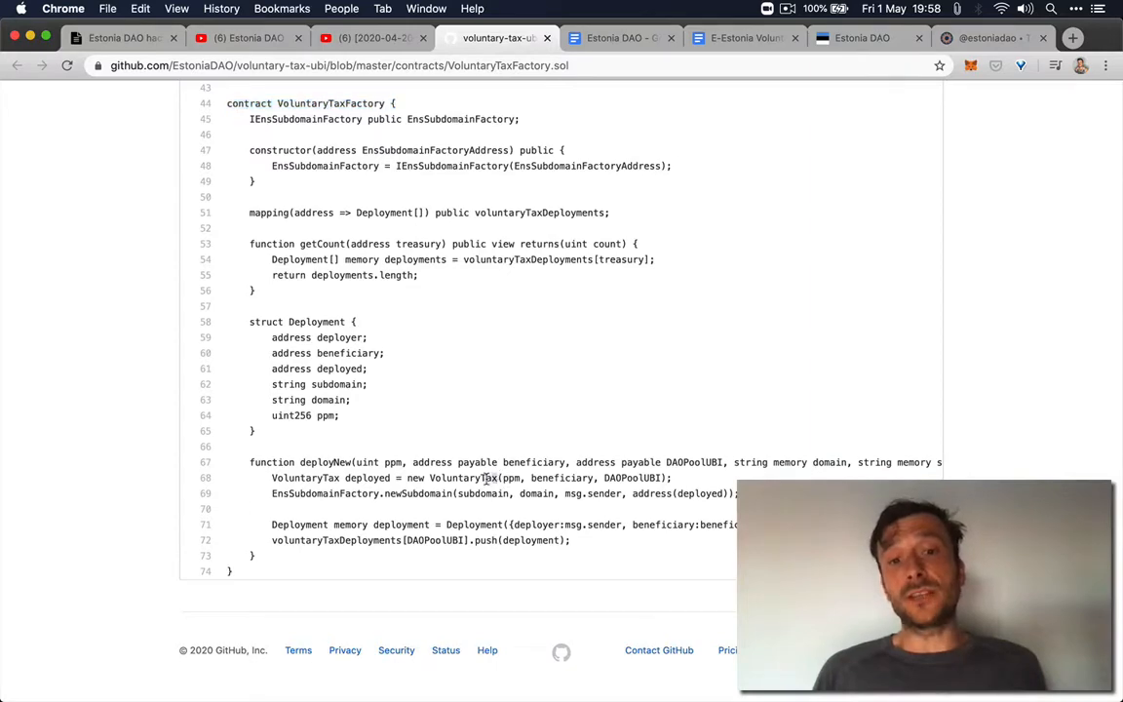
double_click(451, 478)
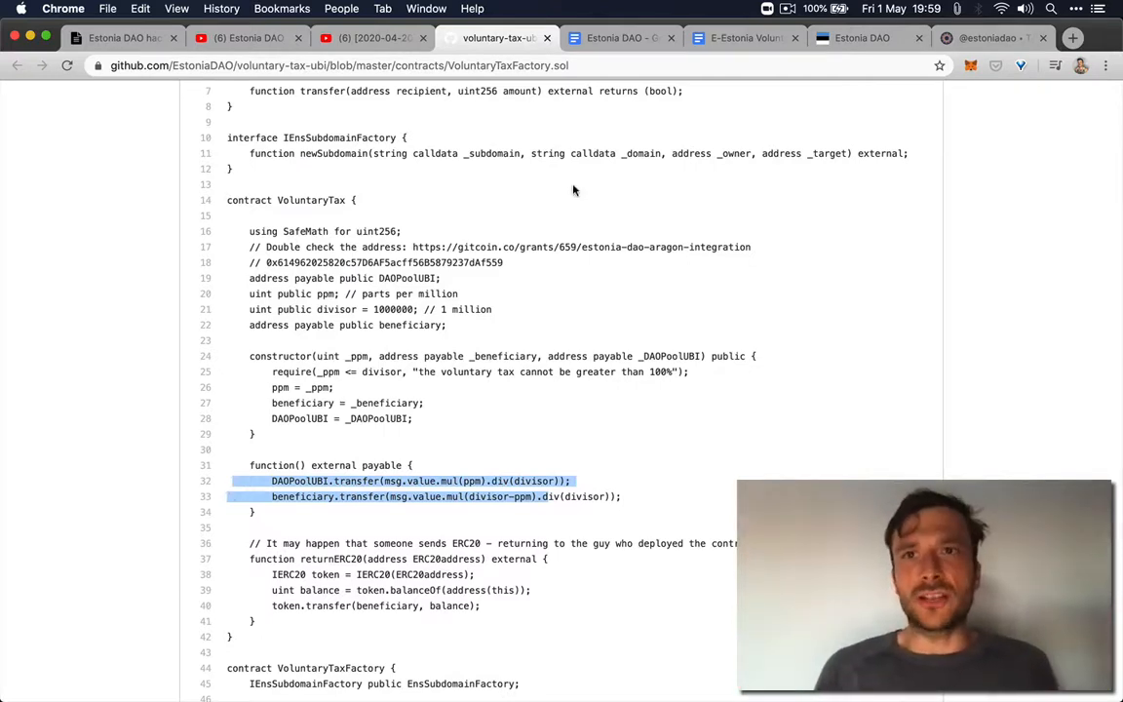
click(862, 38)
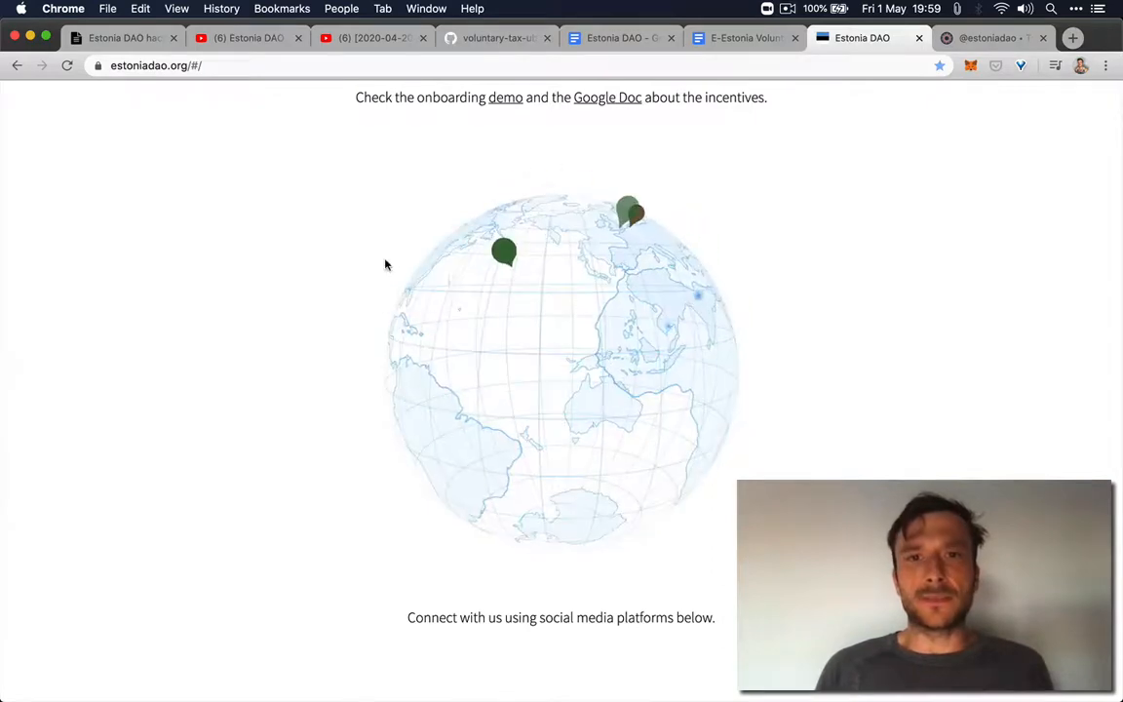
Open and close a member's voluntary-tax profile card on the globe, then return to HackMD.
click(504, 254)
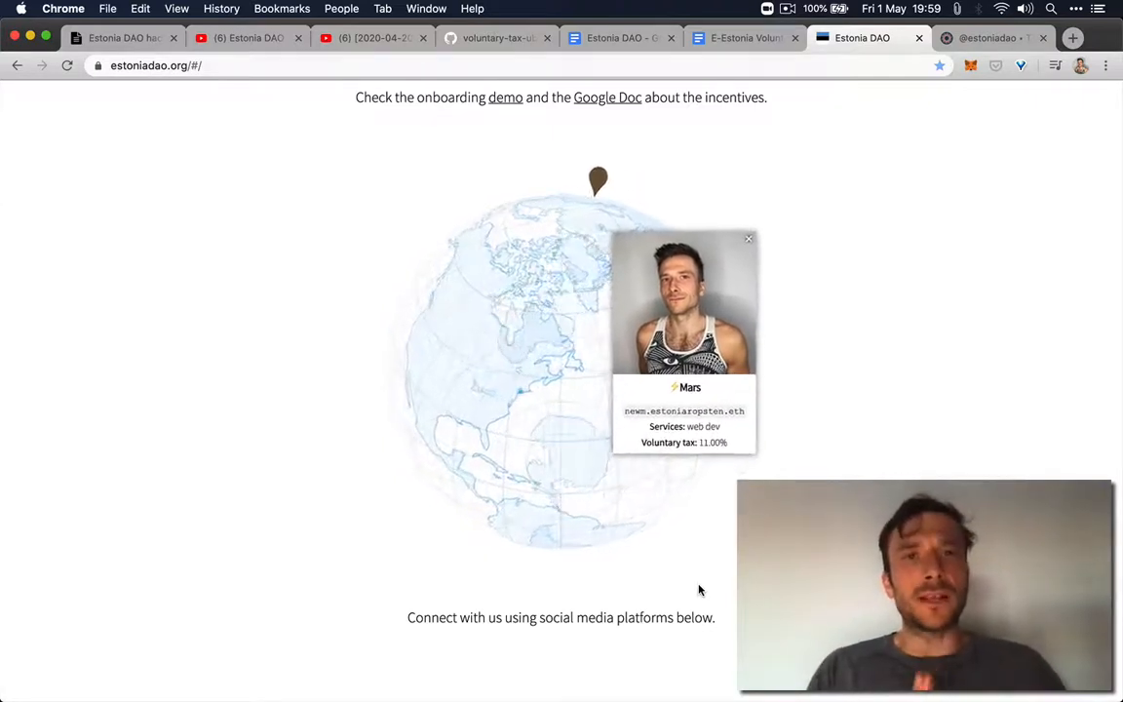
click(748, 238)
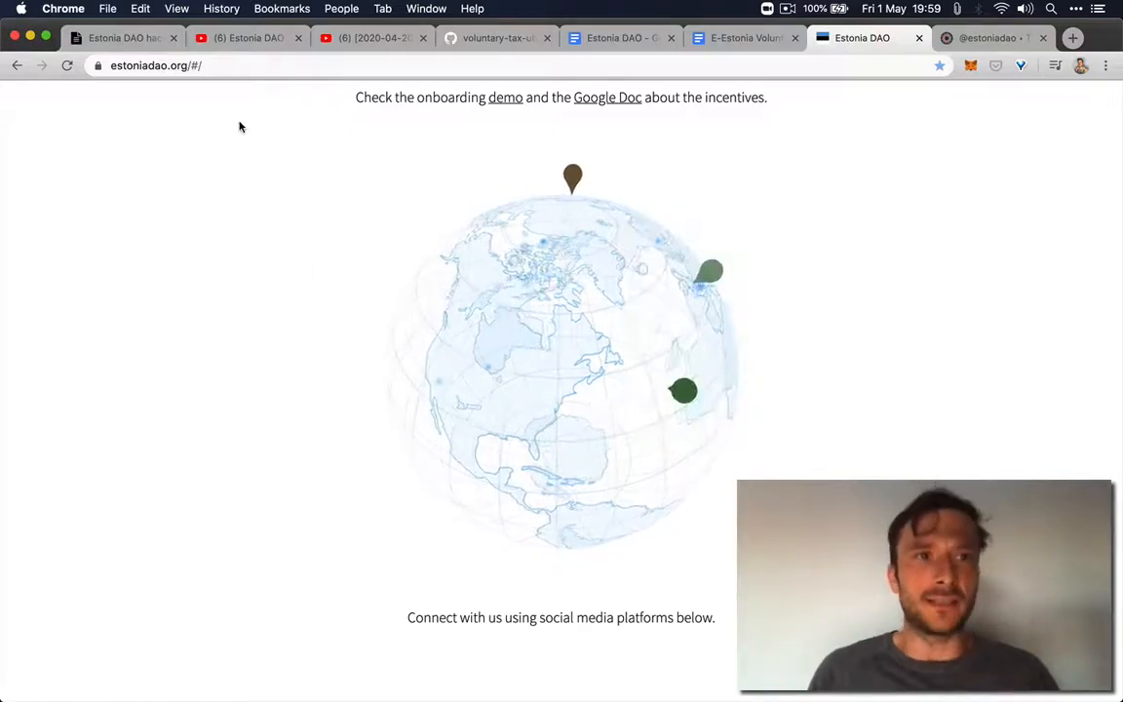
click(122, 38)
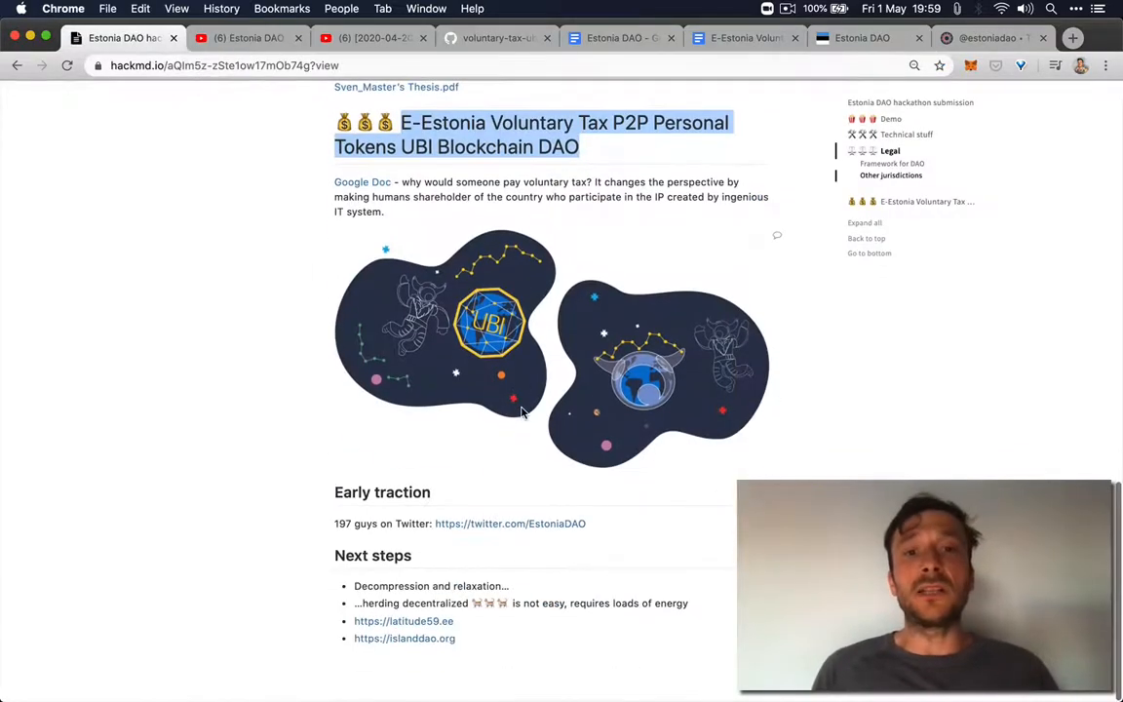